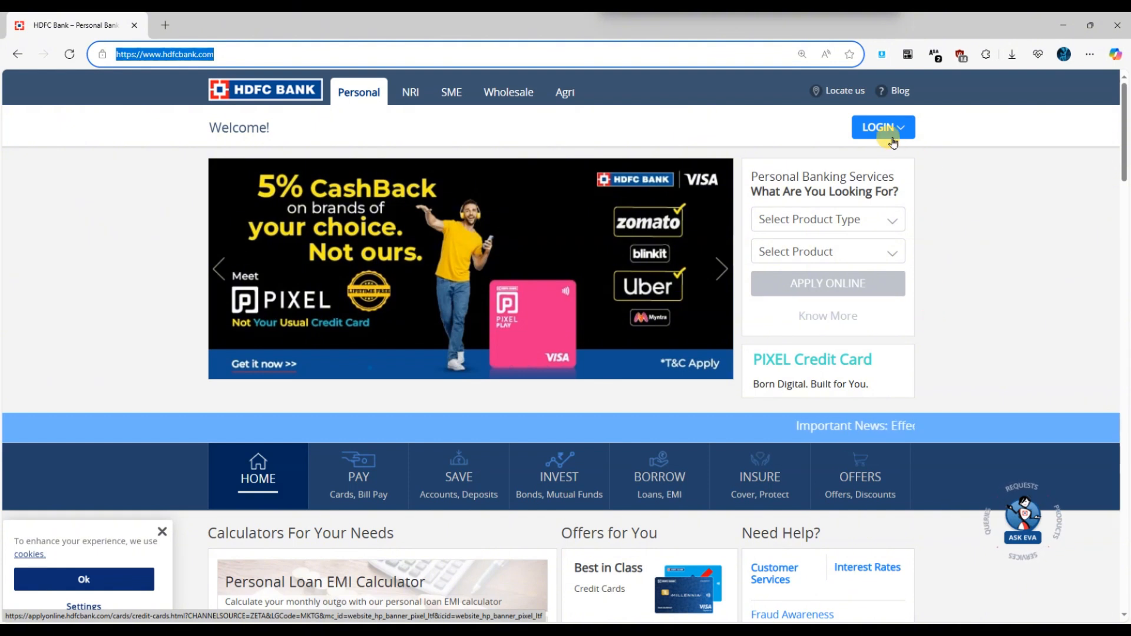
# Step: Reach the personal NetBanking login page from the homepage LOGIN menu
pyautogui.click(882, 127)
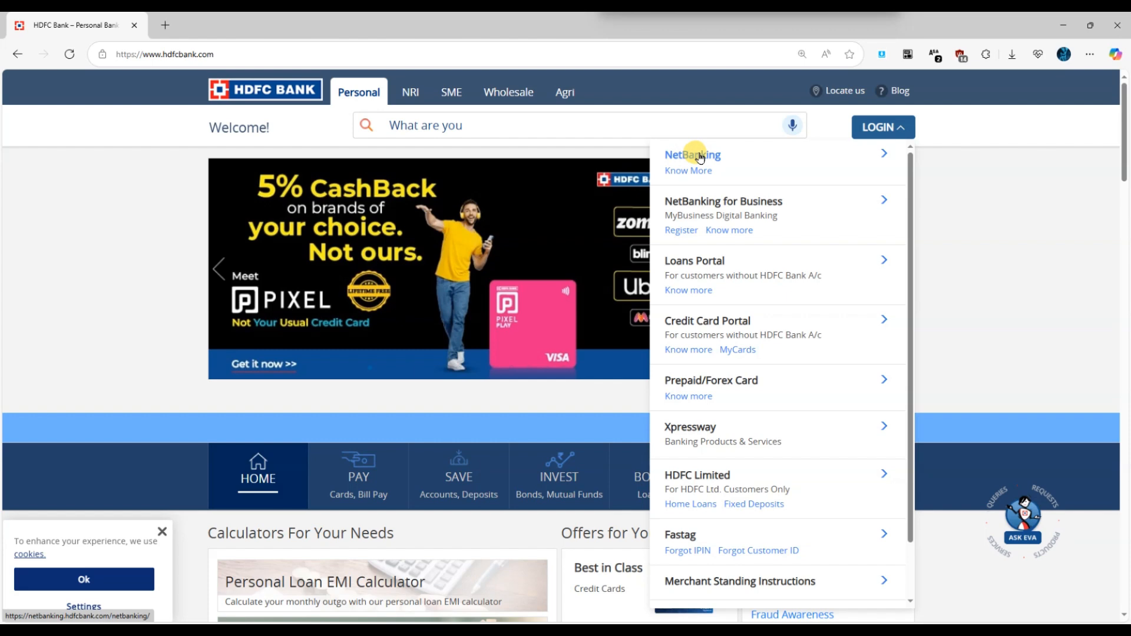
pyautogui.click(693, 156)
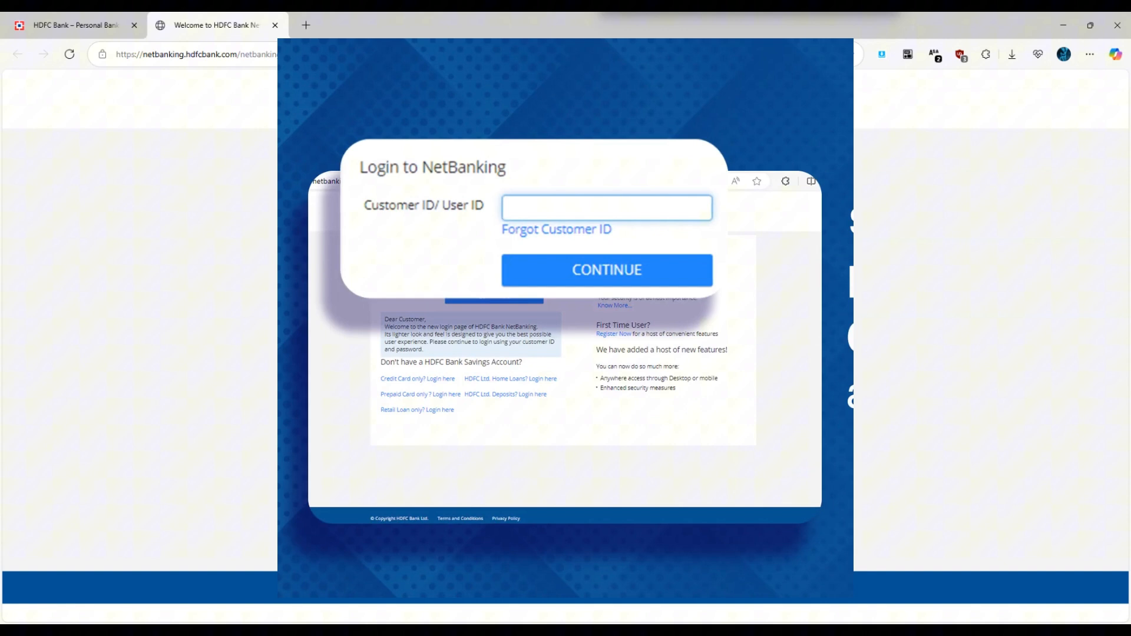
# Step: Log in with the Customer ID and password, confirming the Secure ID, to reach Account Summary
pyautogui.write('XXXXXXXXX')
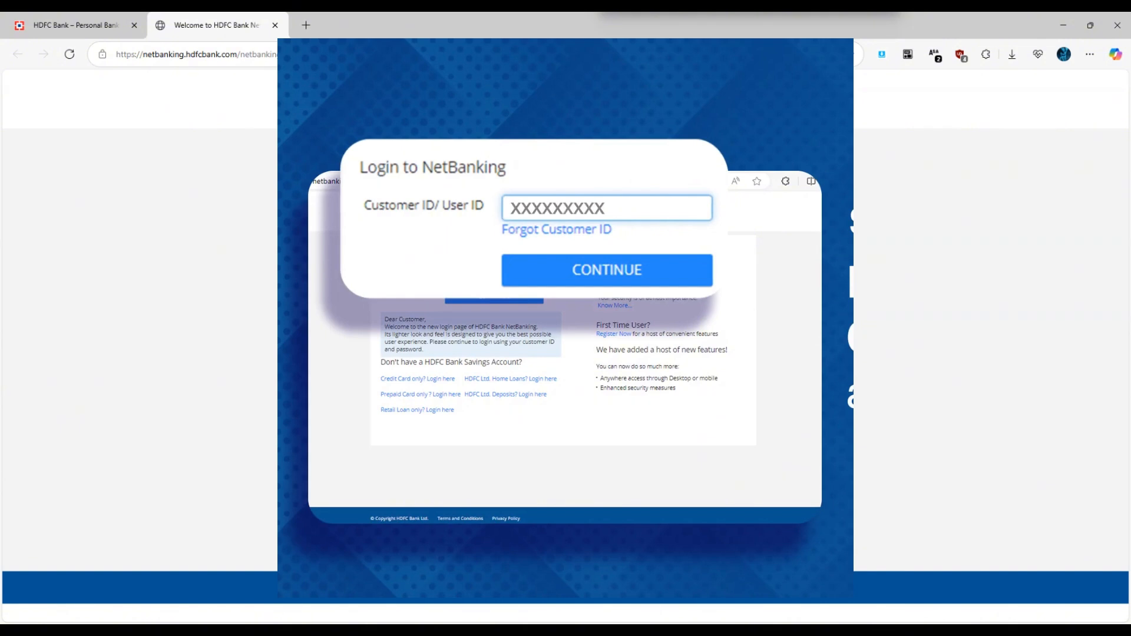
pyautogui.click(608, 270)
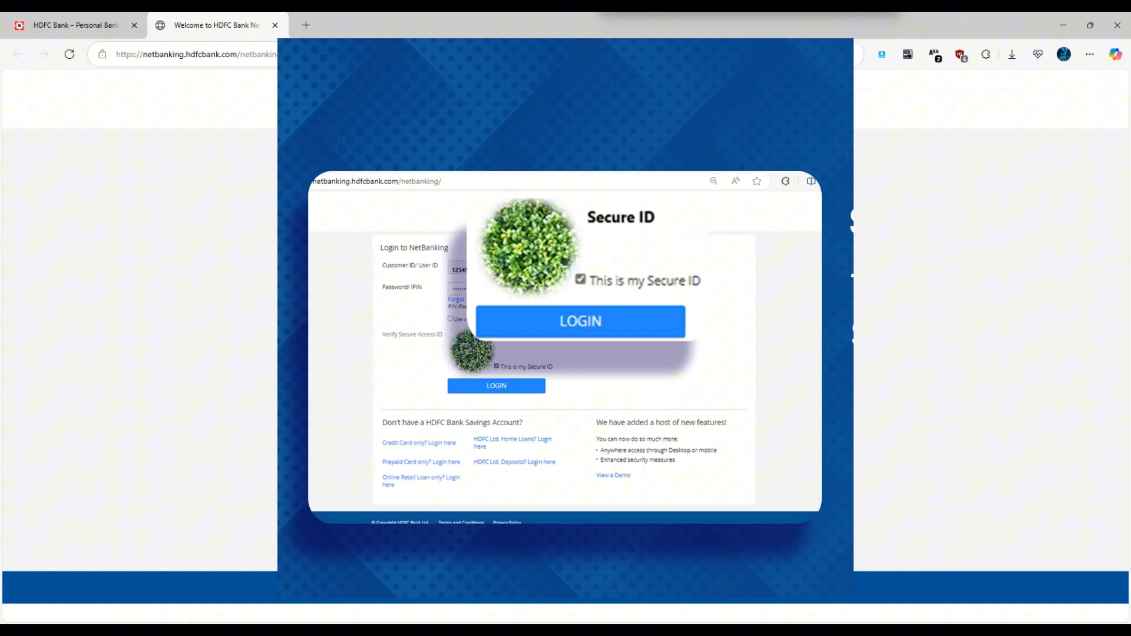
pyautogui.click(580, 320)
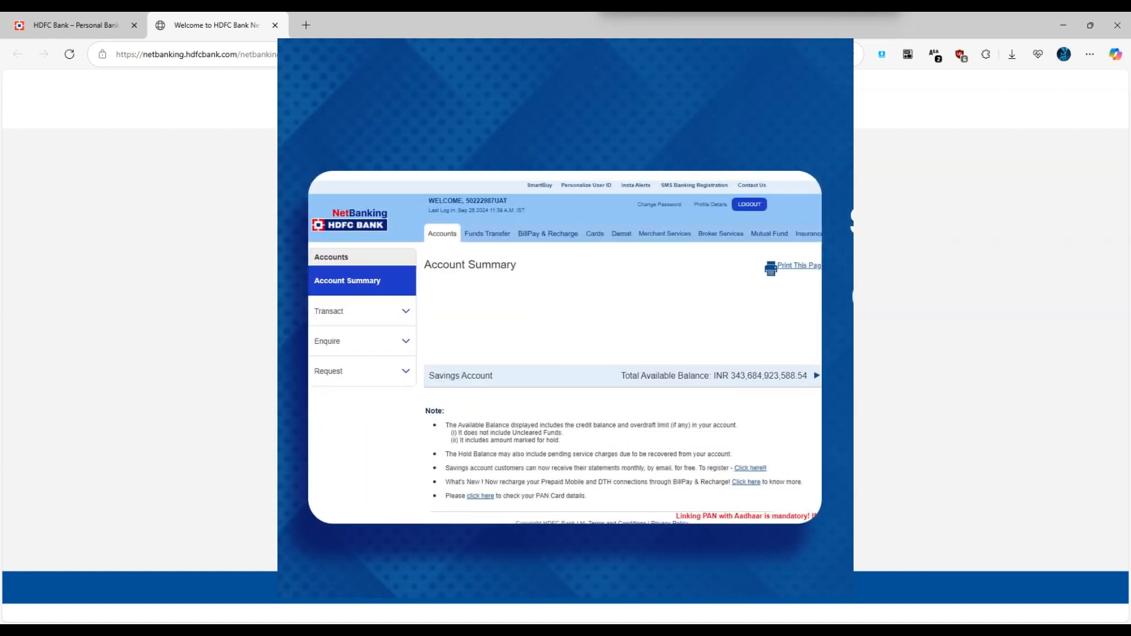
# Step: Under Enquire, reach the A/c Statement - Current & Previous Month form
pyautogui.click(327, 341)
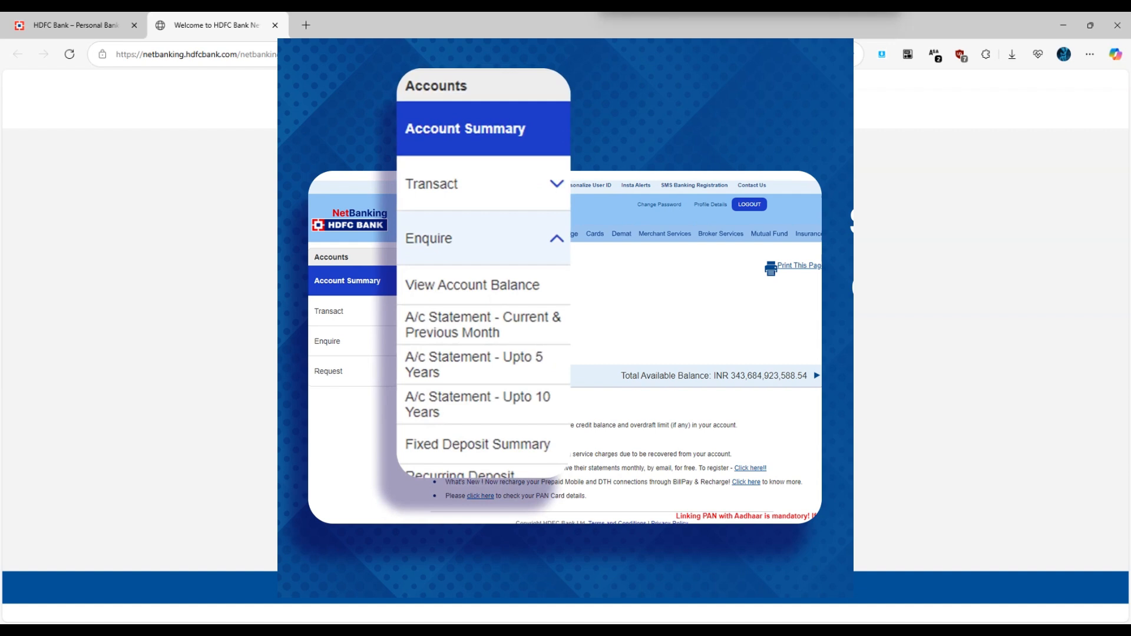
pyautogui.click(483, 325)
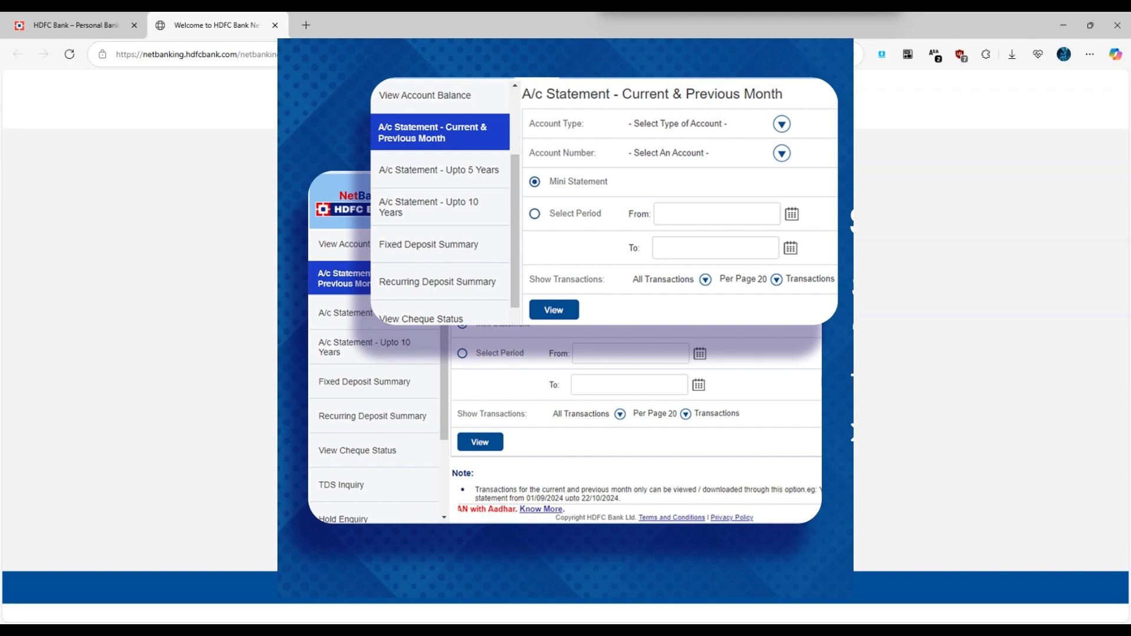
# Step: Switch to A/c Statement - Upto 5 Years and choose the account for the statement
pyautogui.click(440, 170)
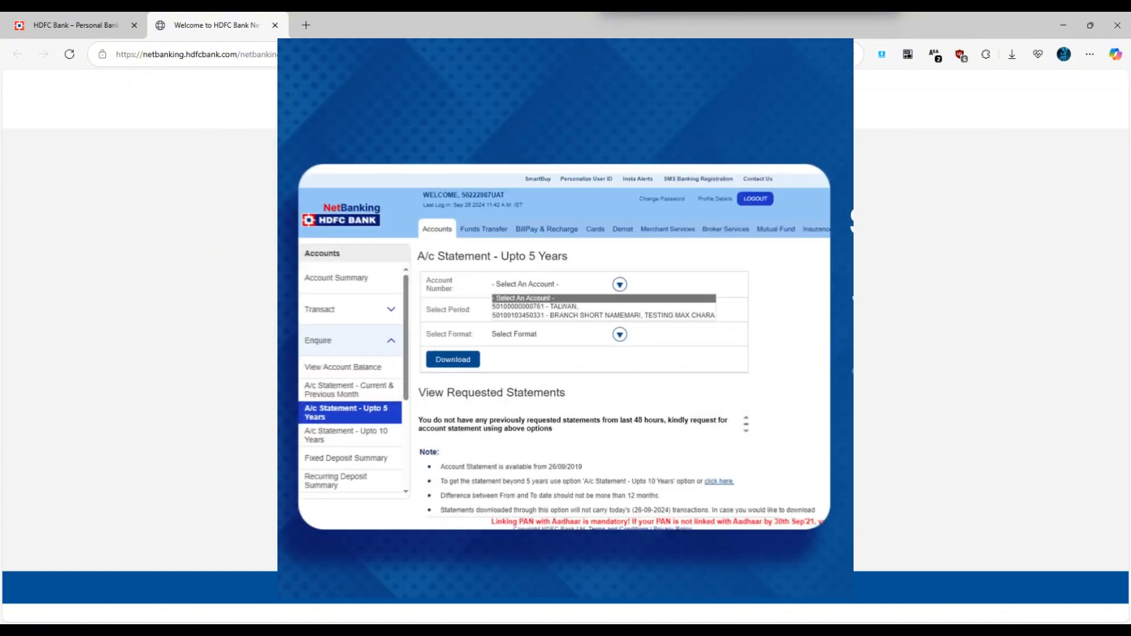
pyautogui.click(675, 224)
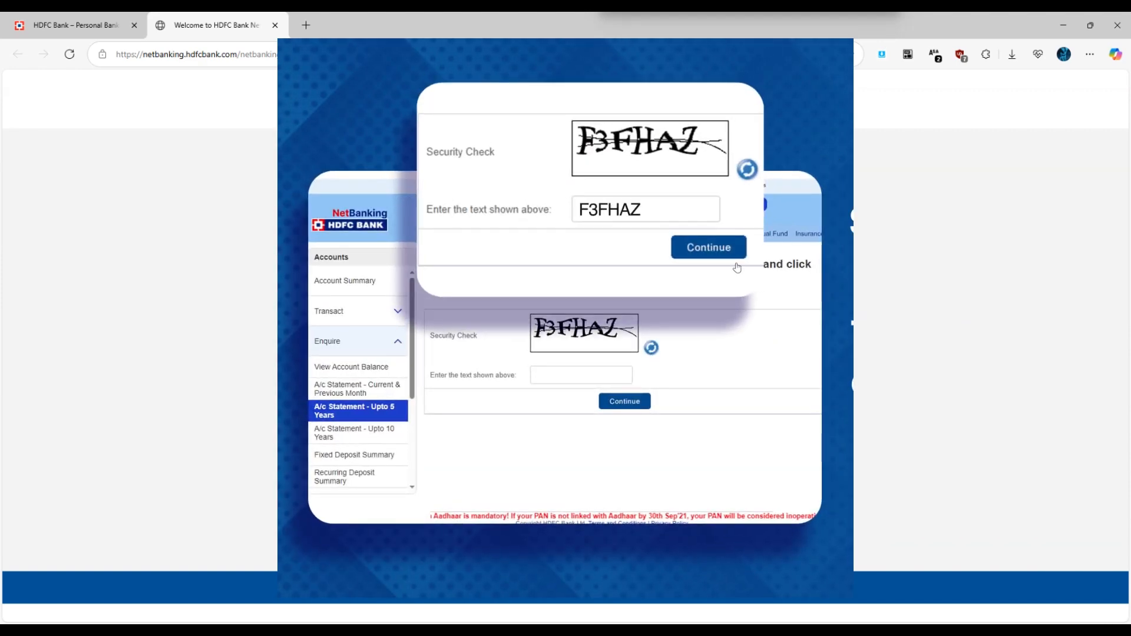
# Step: Continue past the Security Check so the statement PDF downloads
pyautogui.click(708, 248)
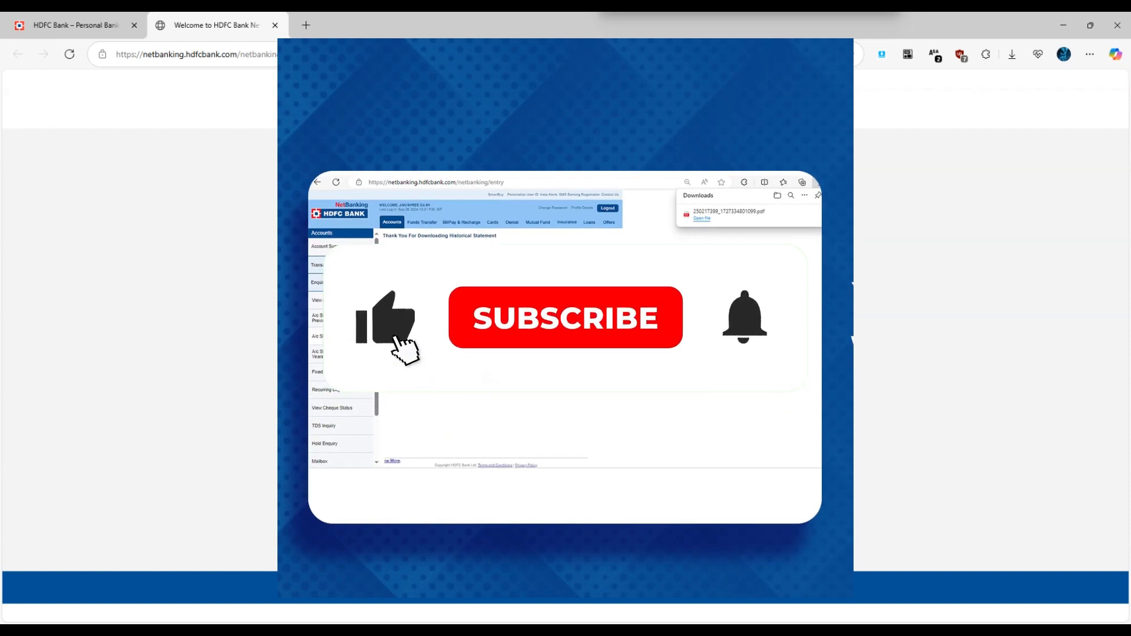
pyautogui.click(565, 318)
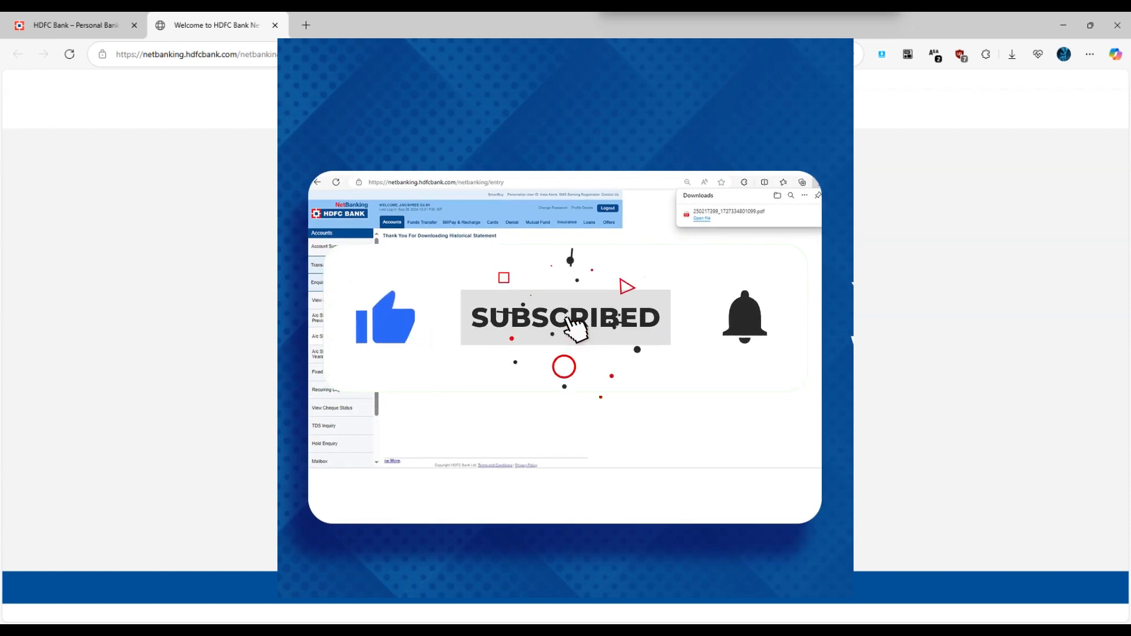